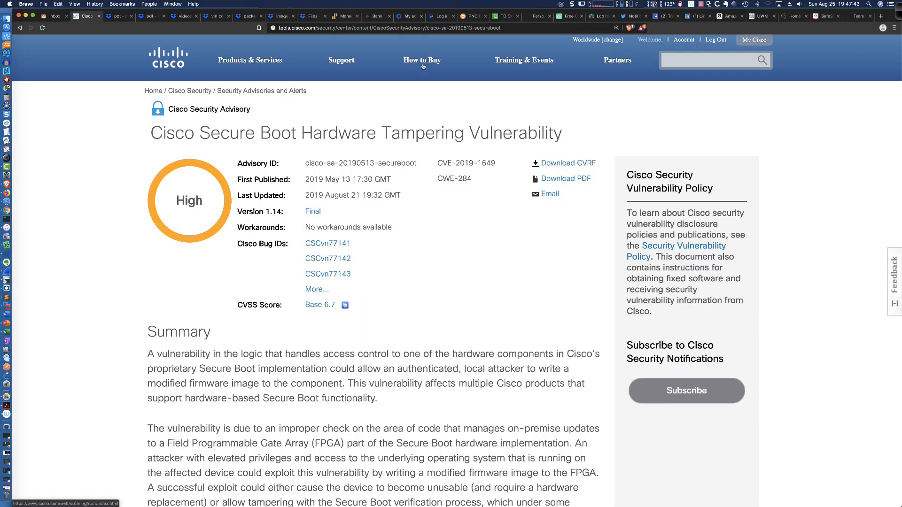
mouse_move(99, 234)
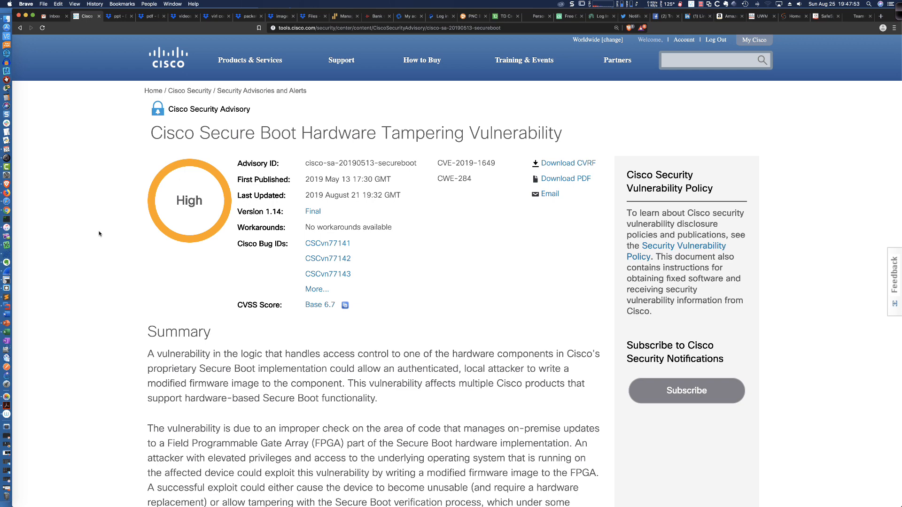
- Scroll the advisory past the Summary to the Affected Products table of fixed firmware releases
scroll(down, 3)
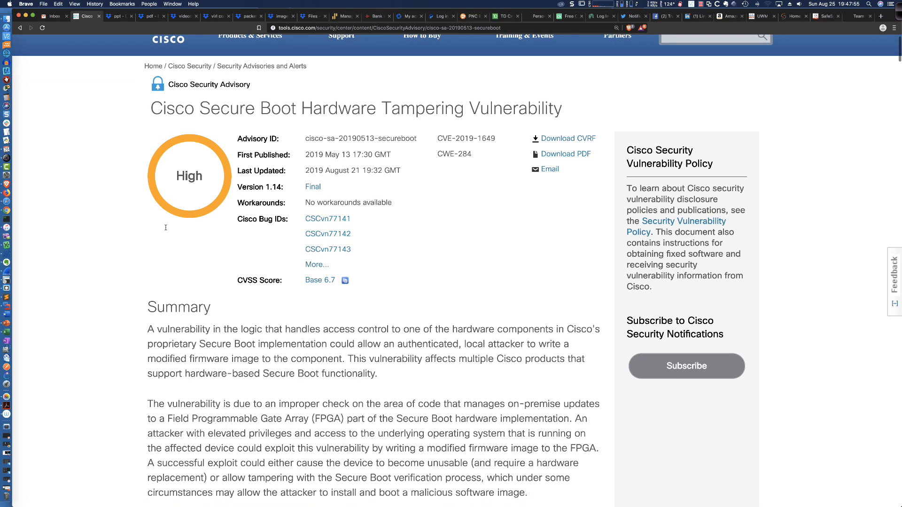
mouse_move(313, 186)
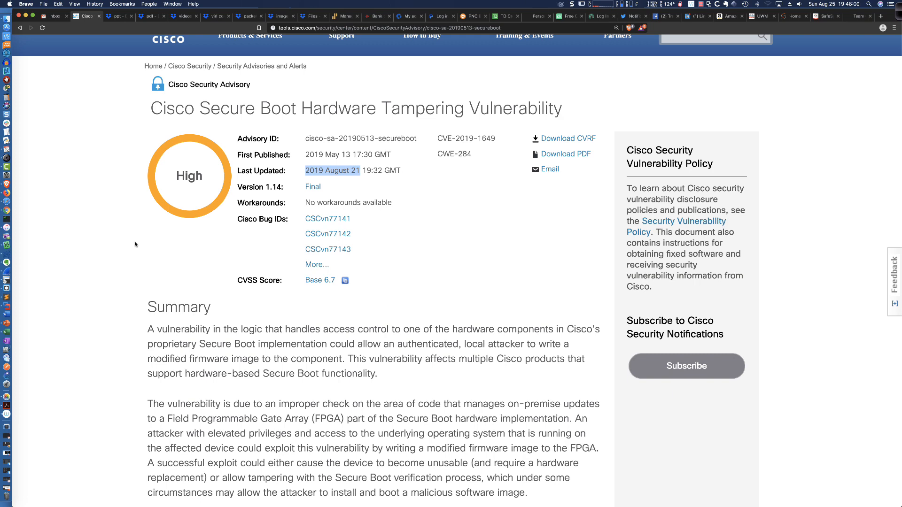
mouse_move(116, 256)
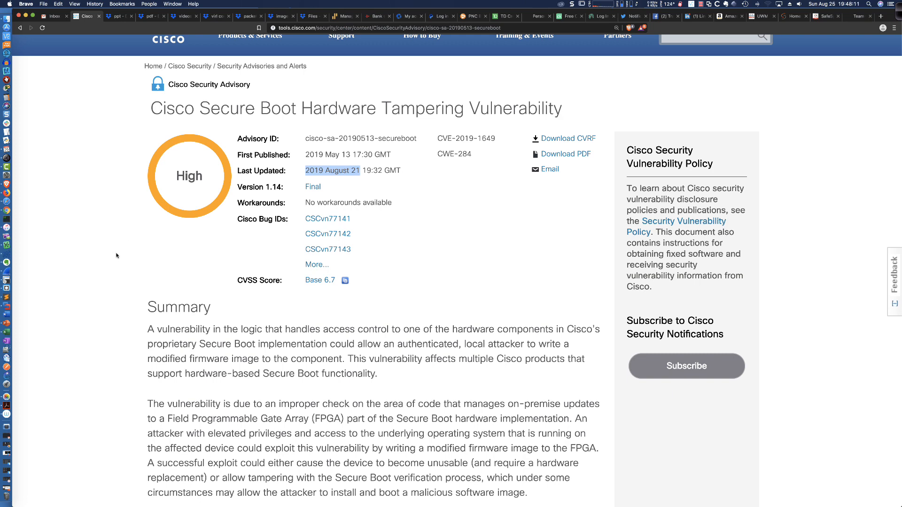
scroll(up, 3)
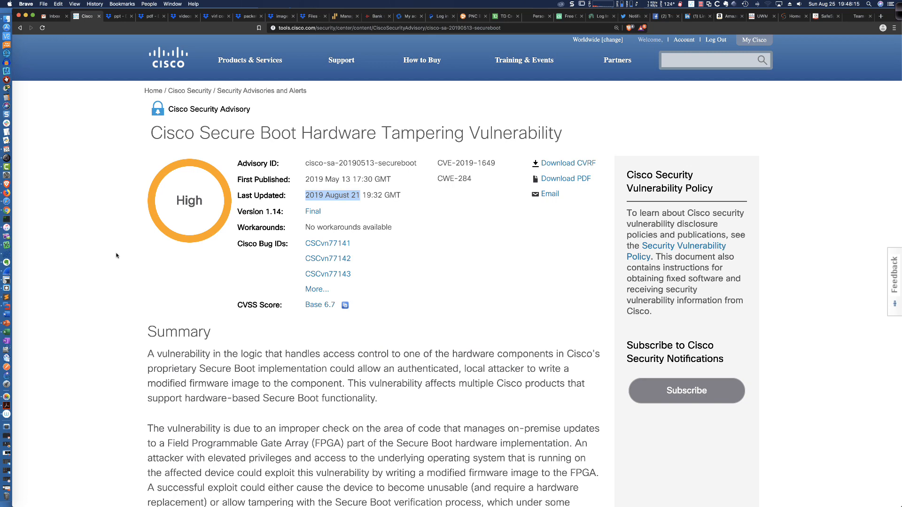
scroll(down, 3)
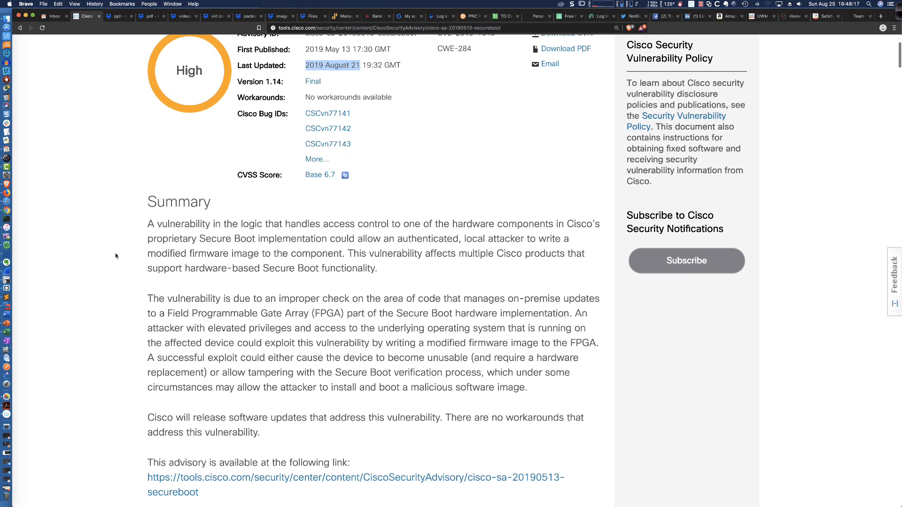
scroll(down, 3)
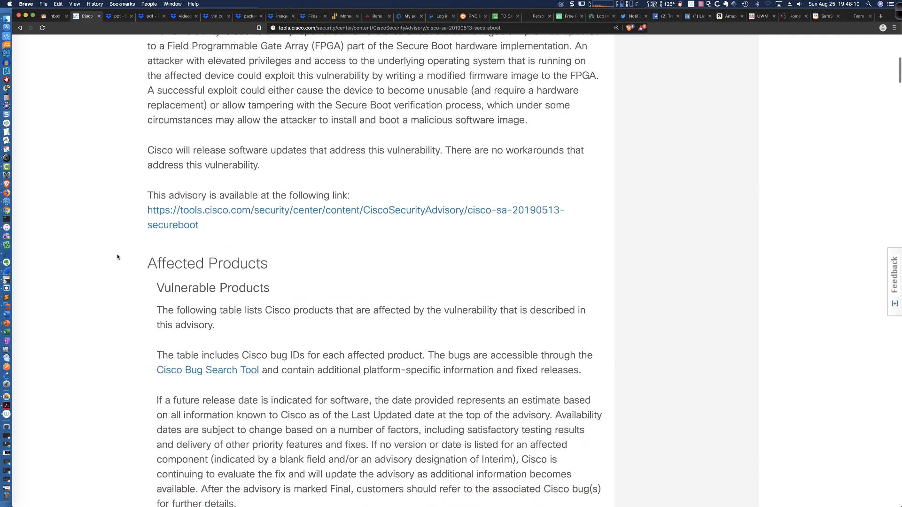
scroll(down, 3)
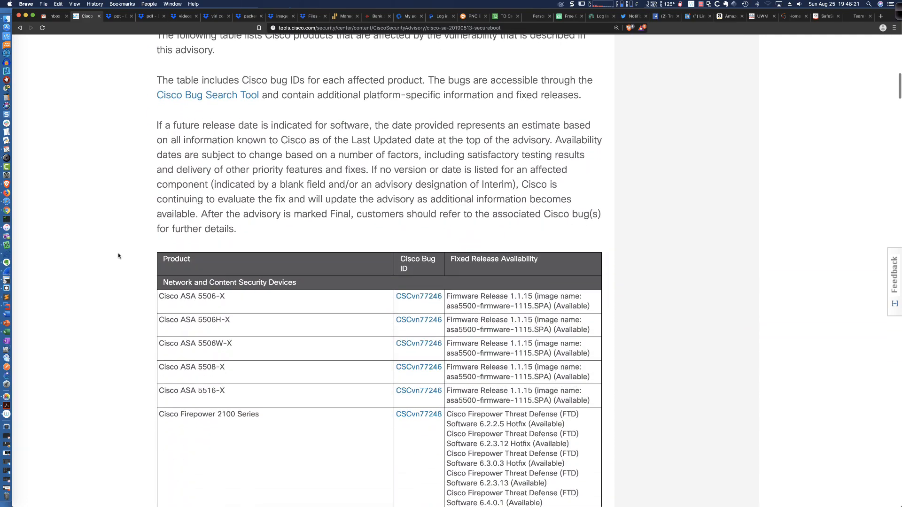
scroll(down, 3)
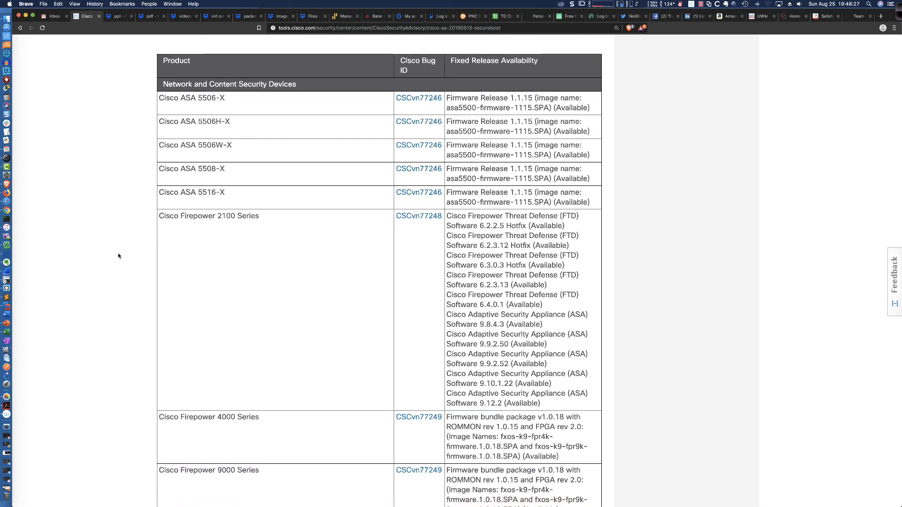
mouse_move(126, 240)
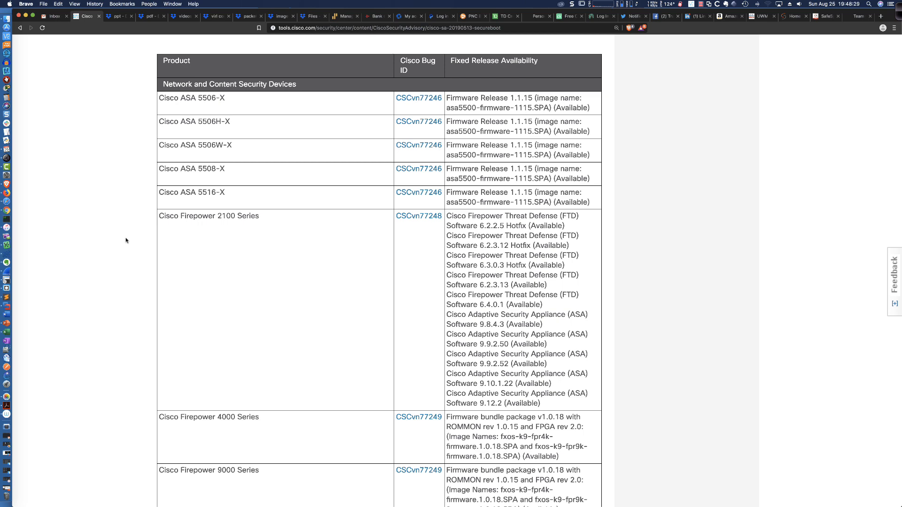
scroll(up, 3)
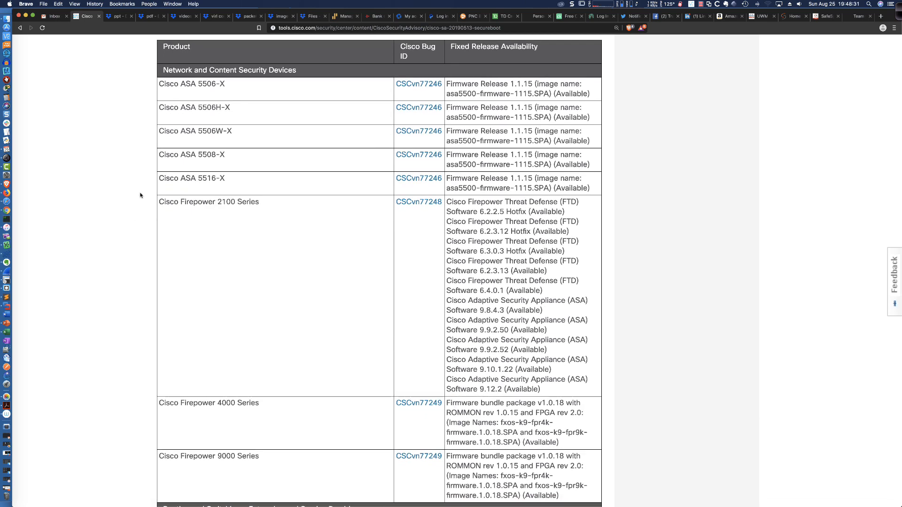
mouse_move(207, 102)
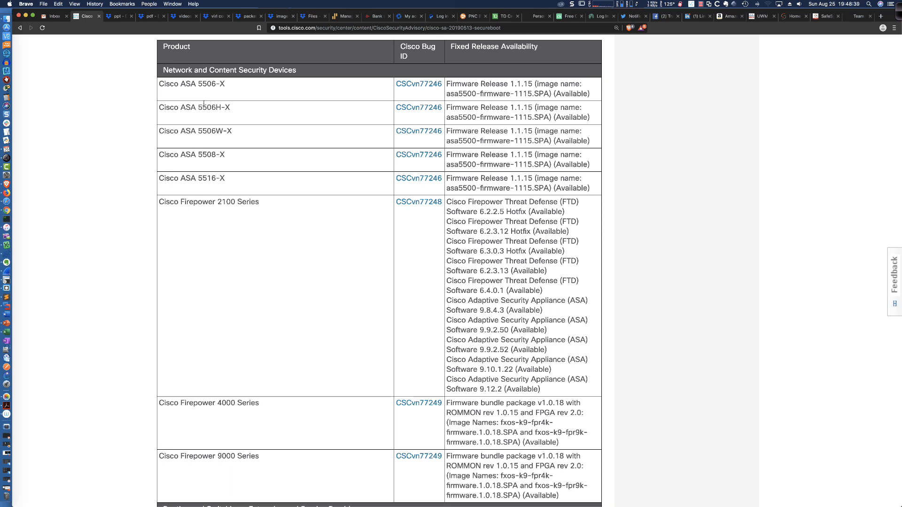
mouse_move(132, 159)
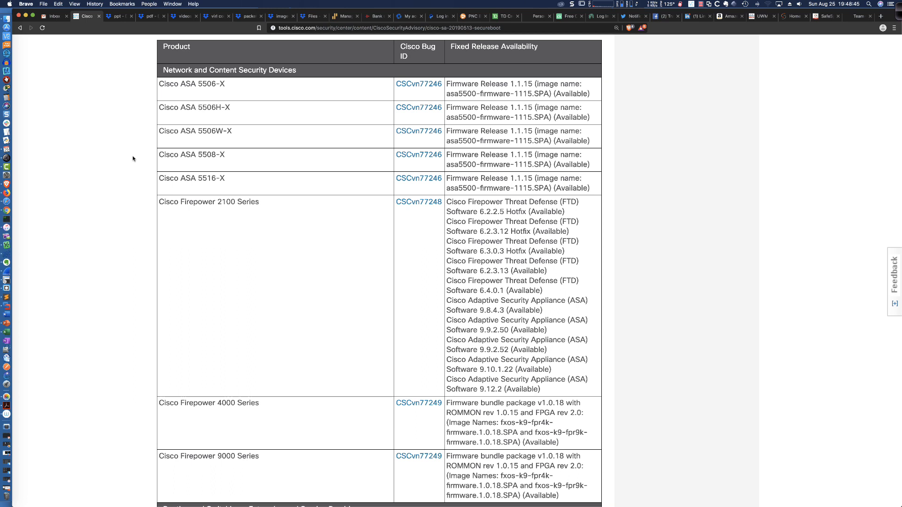
mouse_move(140, 156)
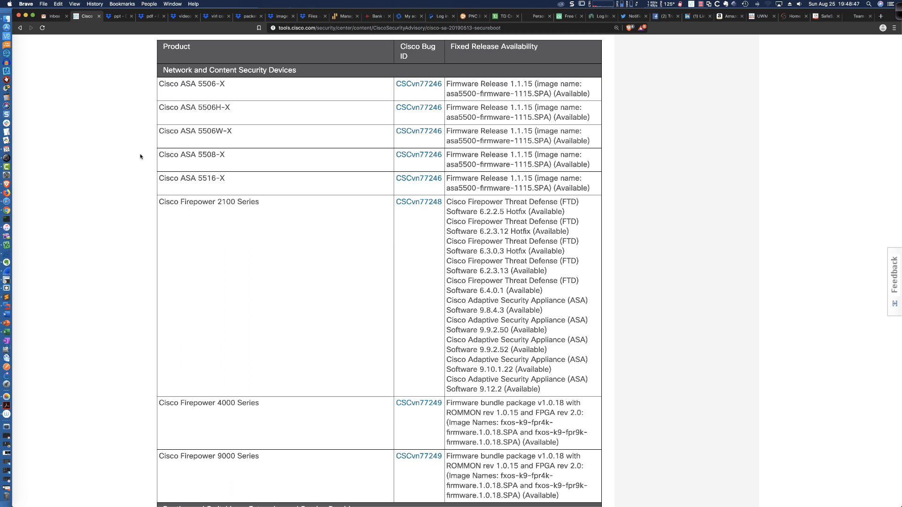
- Select 'Firmware Release 1.1.15' in the advisory's Cisco ASA 5506-X row
double_click(192, 83)
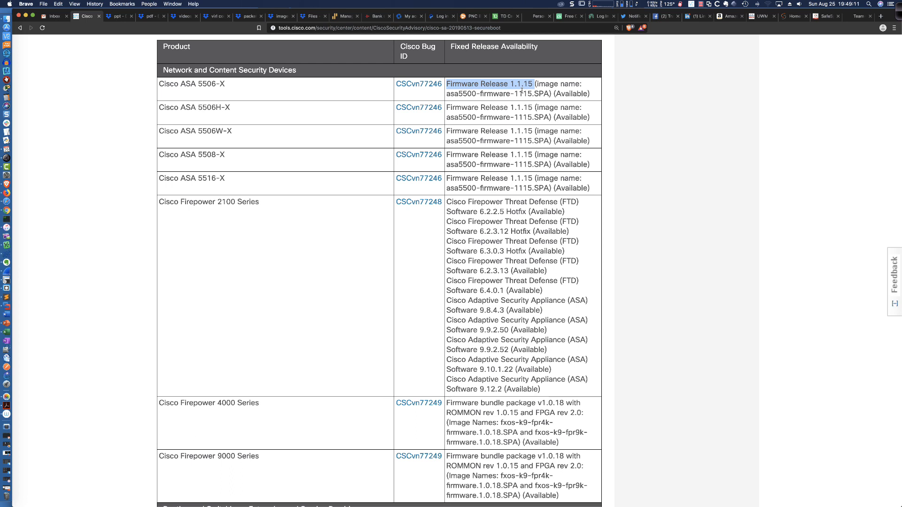
click(489, 84)
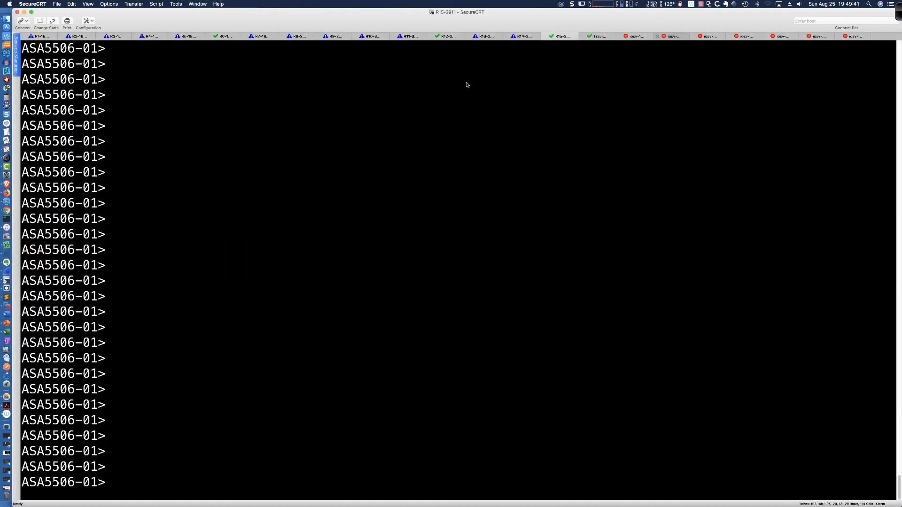
- Enter privileged mode on ASA5506-01 with 'en' and the enable password, then start 'show module'
text(en)
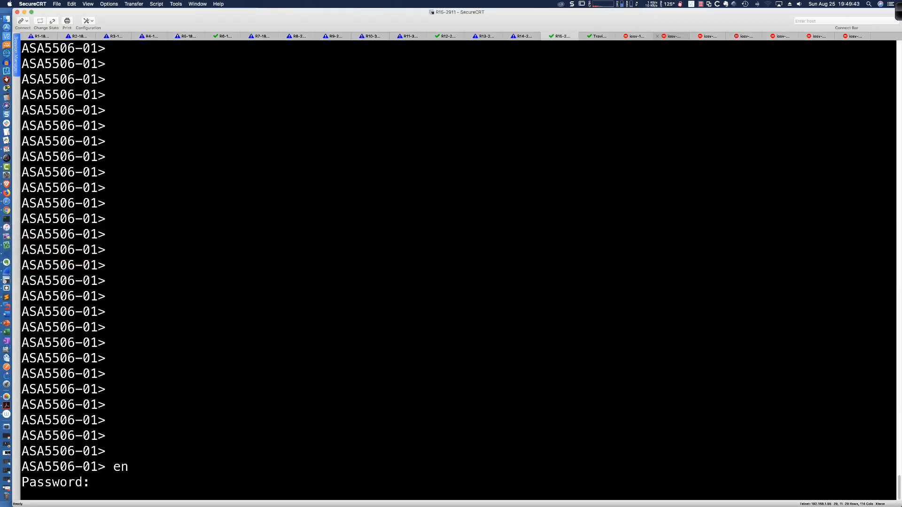
text(****)
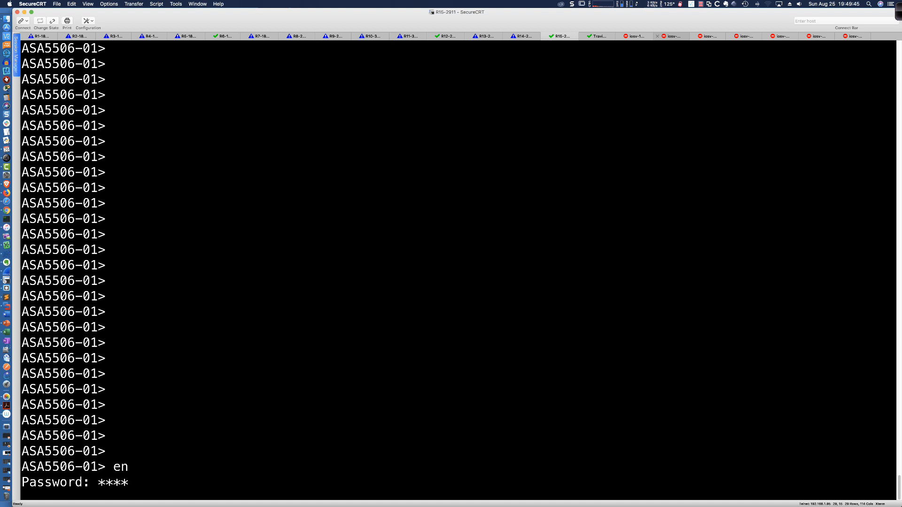
key(Return)
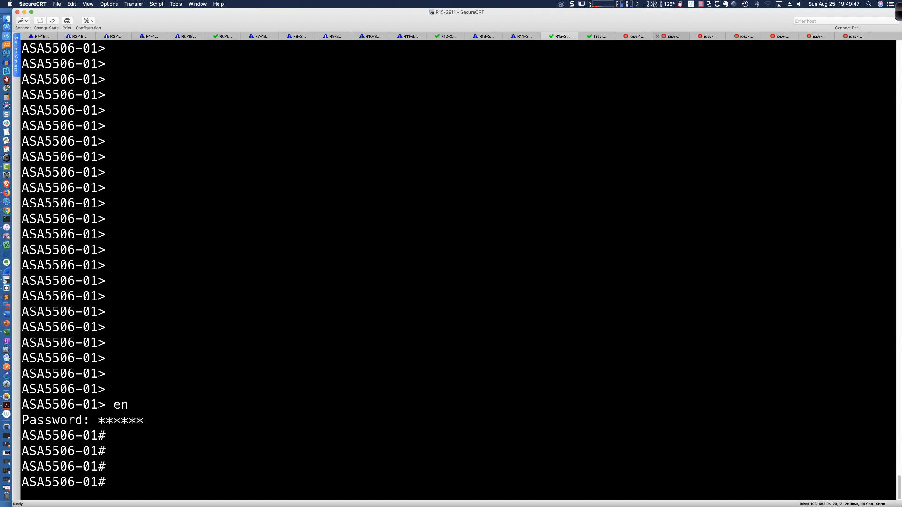
text(show module)
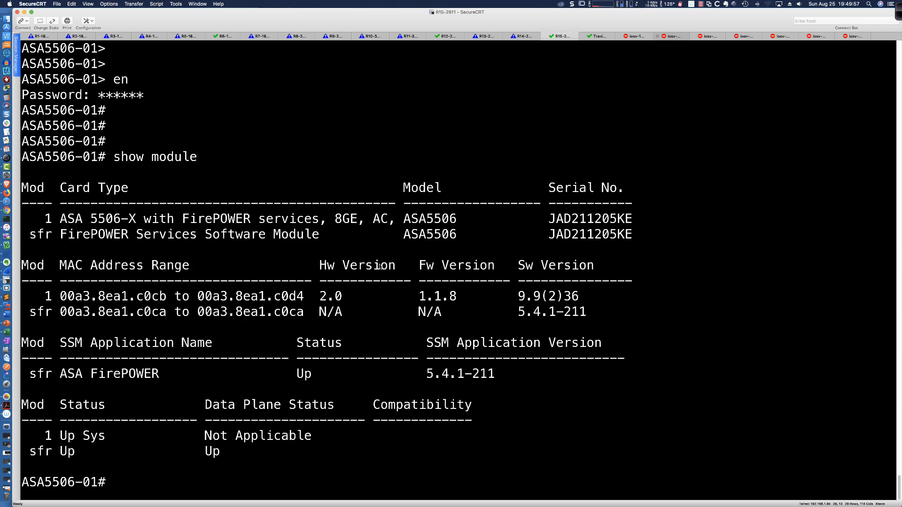
- Note firmware 1.1.8, then list disk1 to find asa5500-firmware-1115.SPA
double_click(329, 296)
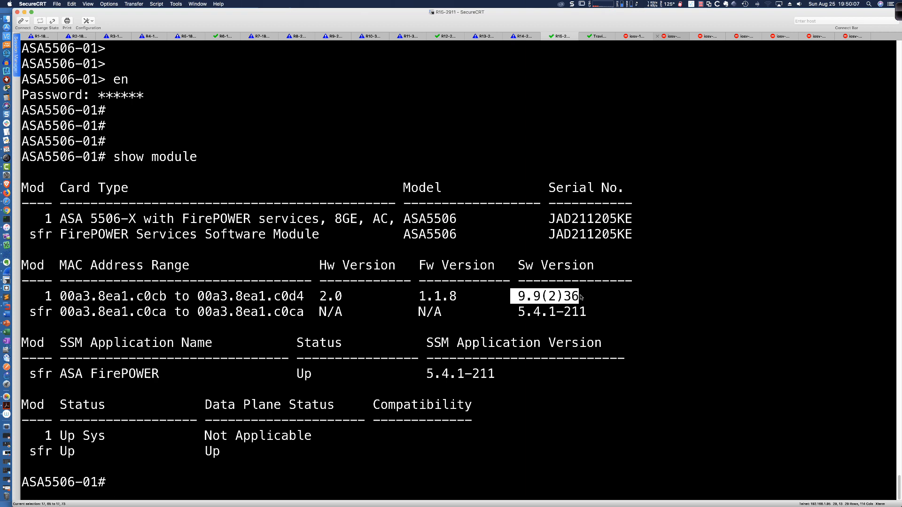
mouse_move(471, 305)
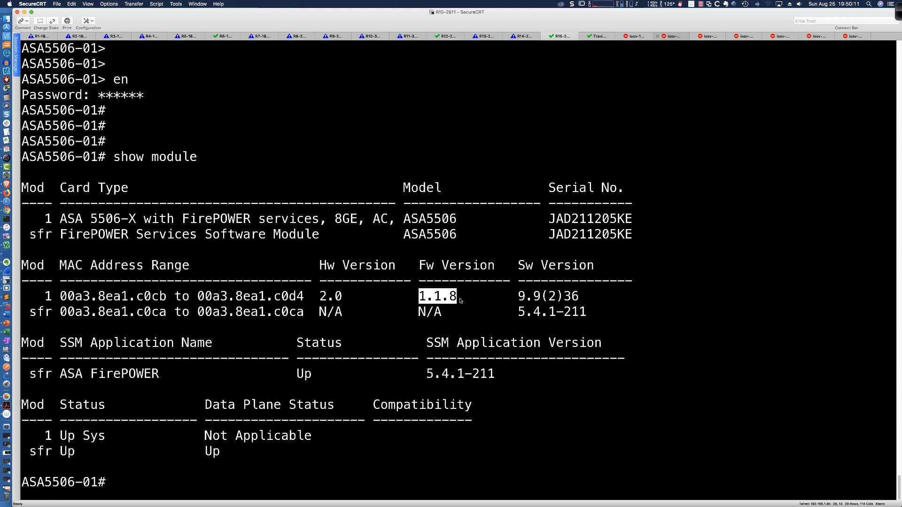
mouse_move(699, 327)
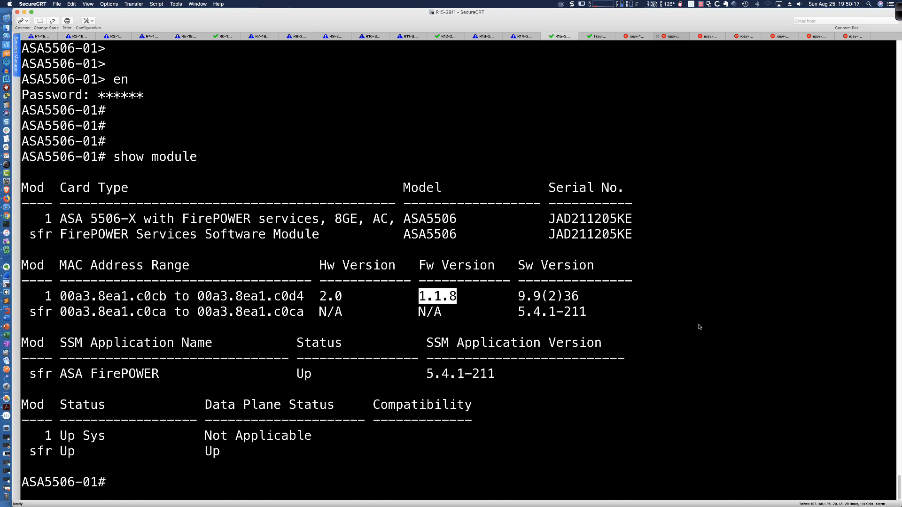
text(dir)
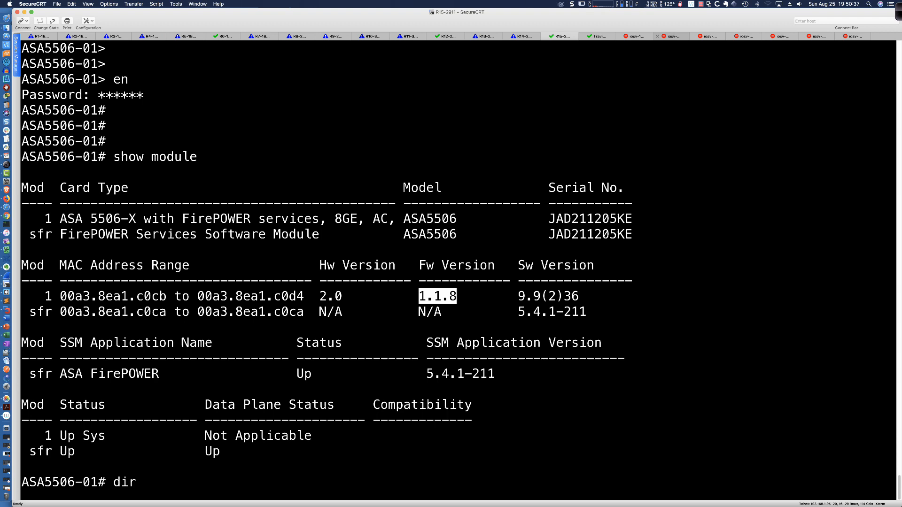
text(disk1:)
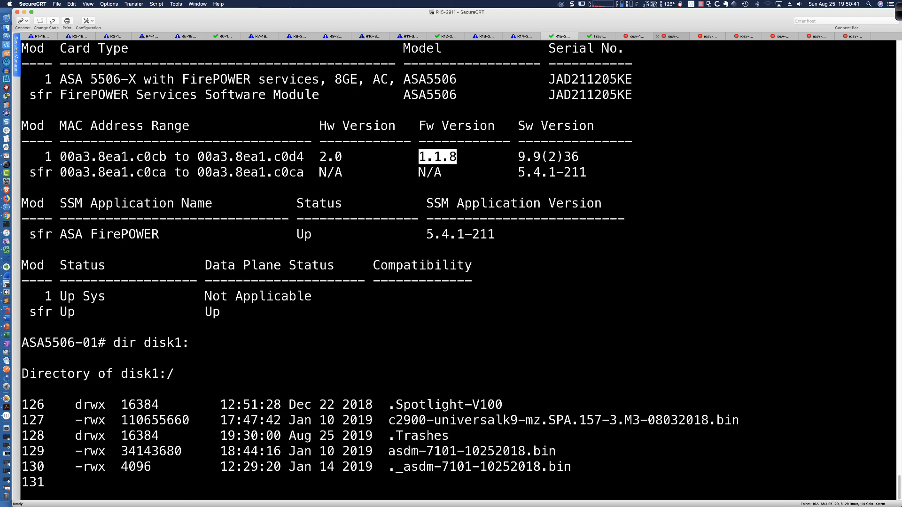
scroll(down, 3)
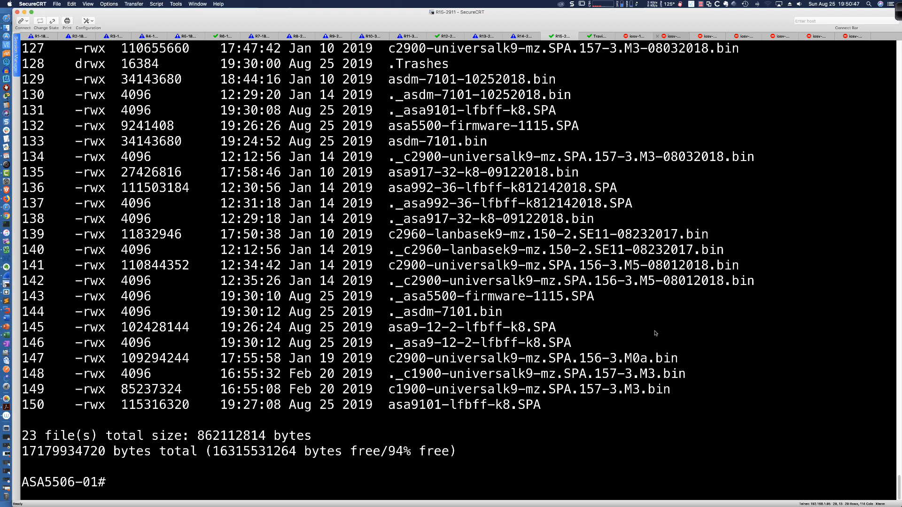
mouse_move(464, 281)
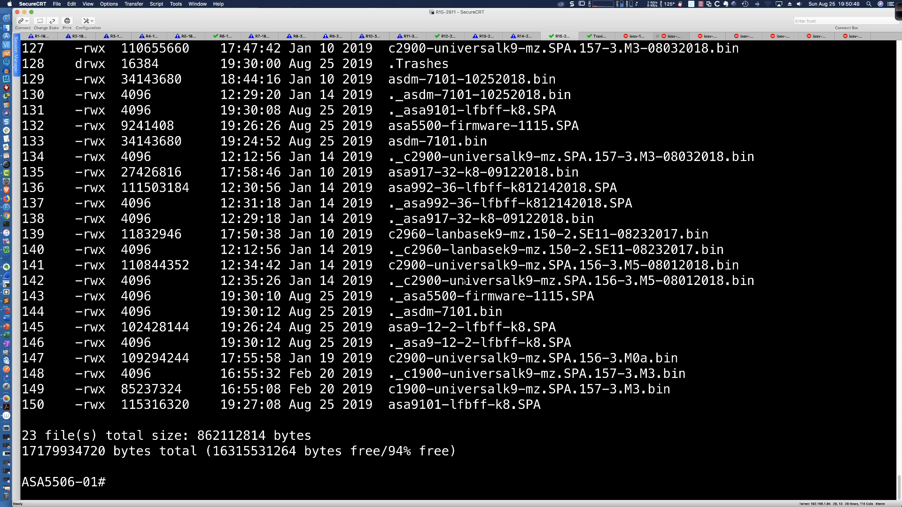
scroll(up, 3)
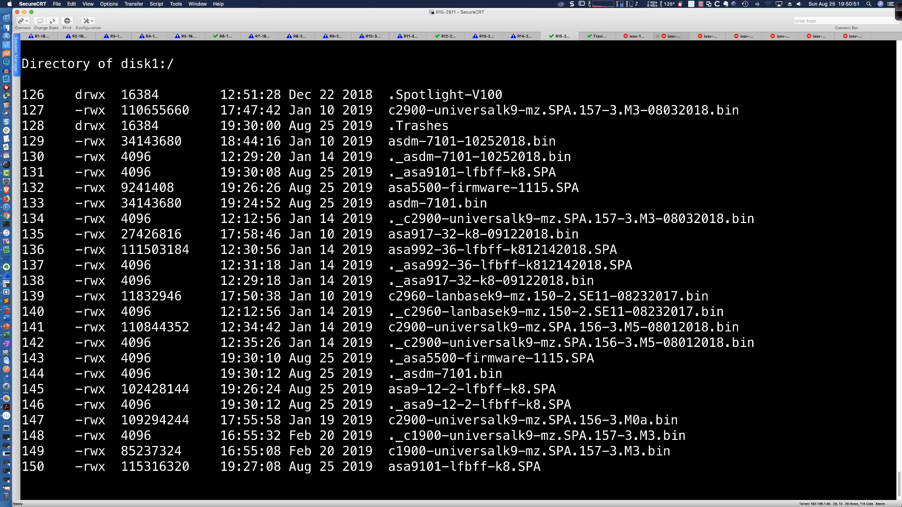
scroll(down, 3)
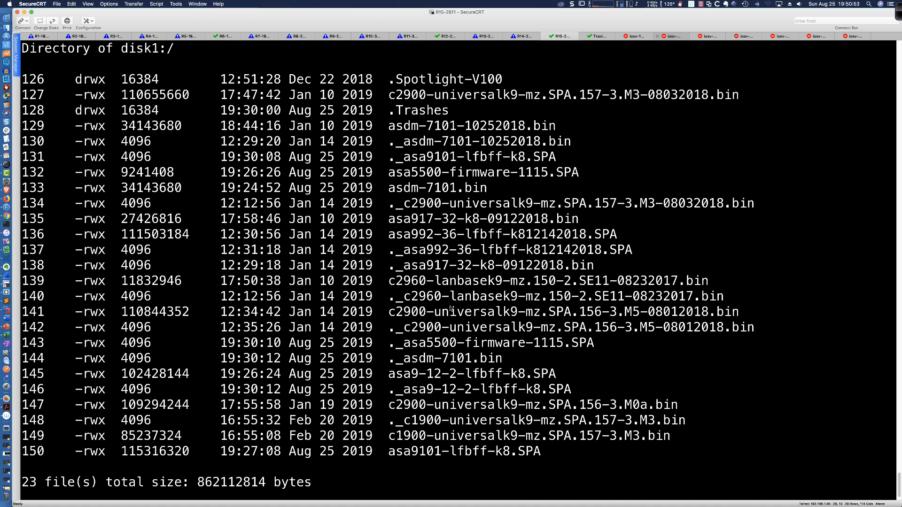
mouse_move(402, 345)
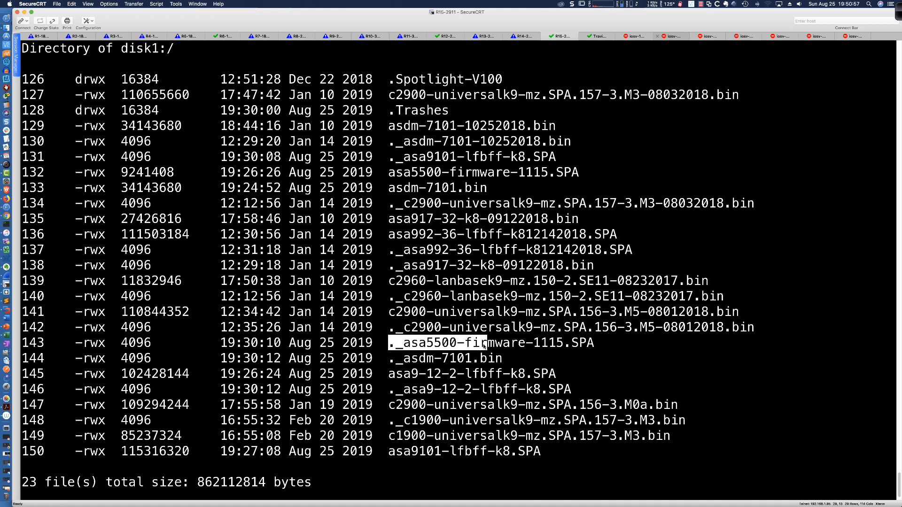
mouse_move(465, 368)
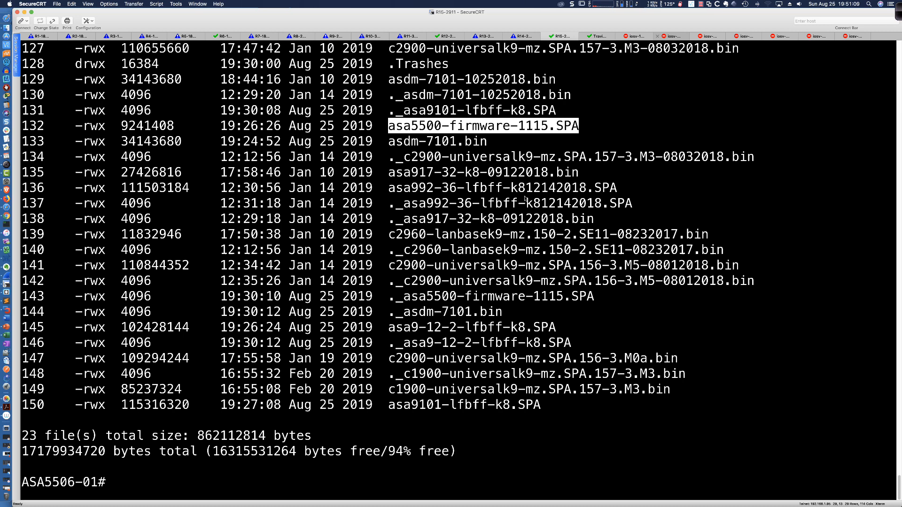
- Copy disk1:asa5500-firmware-1115.SPA to disk0, accepting the default source and destination filenames
text(copy disk1)
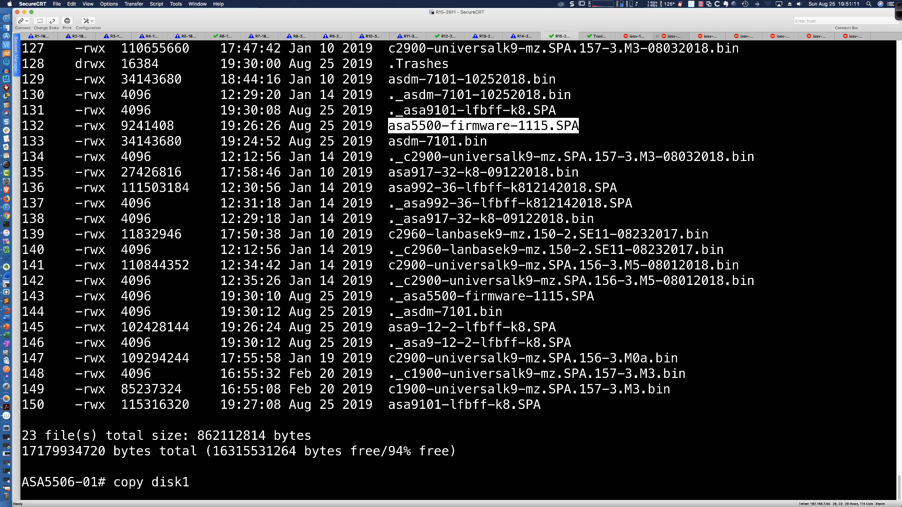
text(:asa5500-firmware-1115.SPA disk0:)
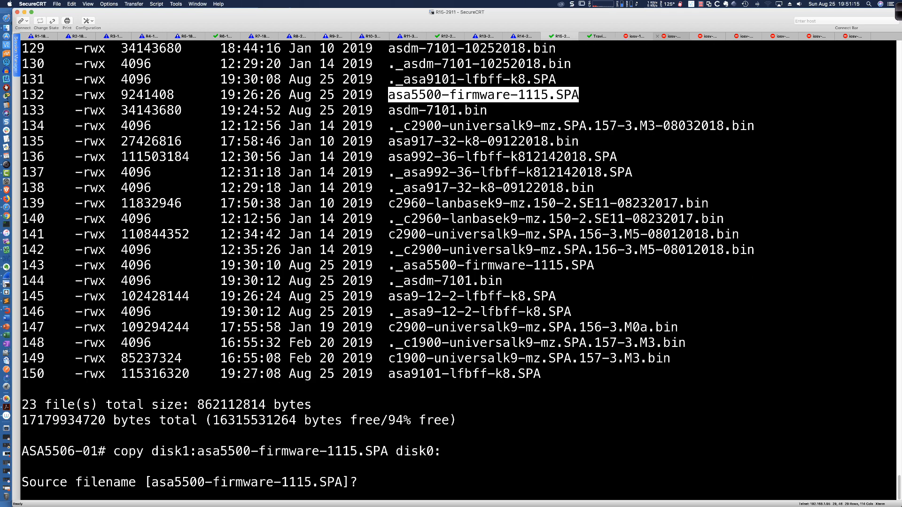
key(Return)
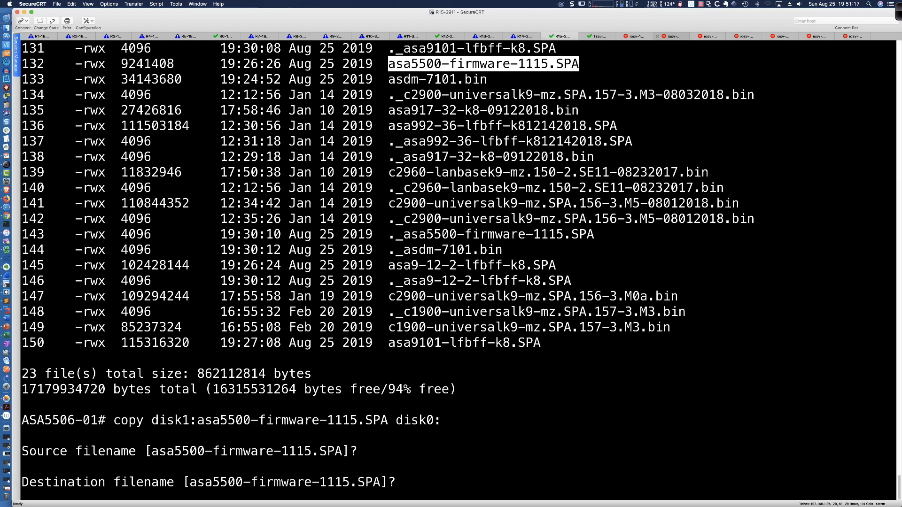
key(Return)
text(dir)
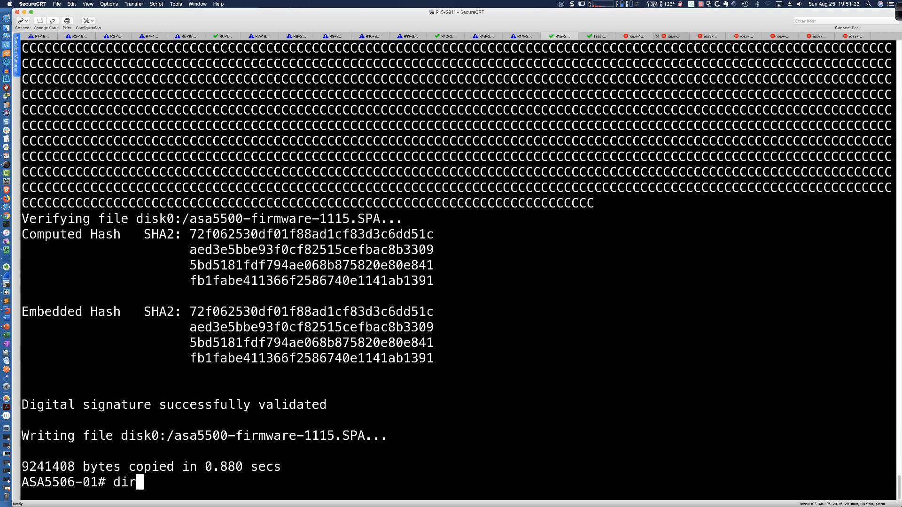
- List disk0 and confirm asa5500-firmware-1115.SPA is present
key(Return)
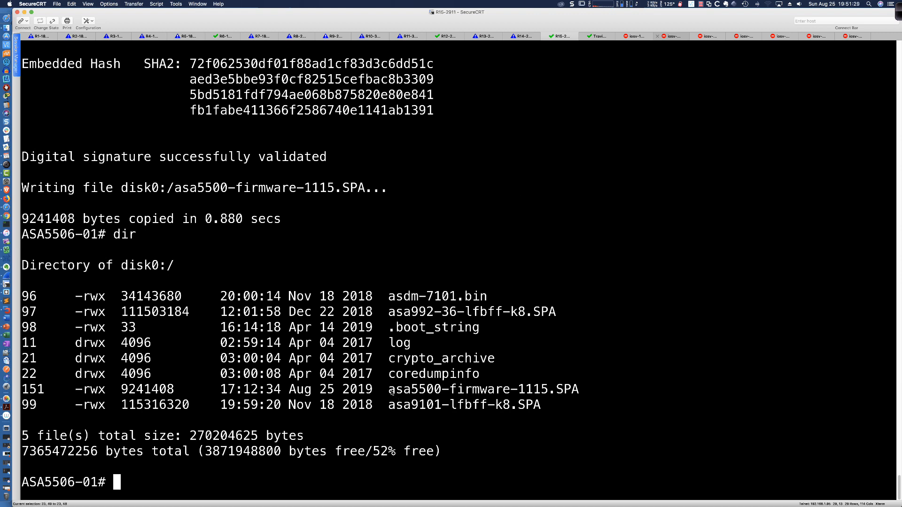
double_click(483, 390)
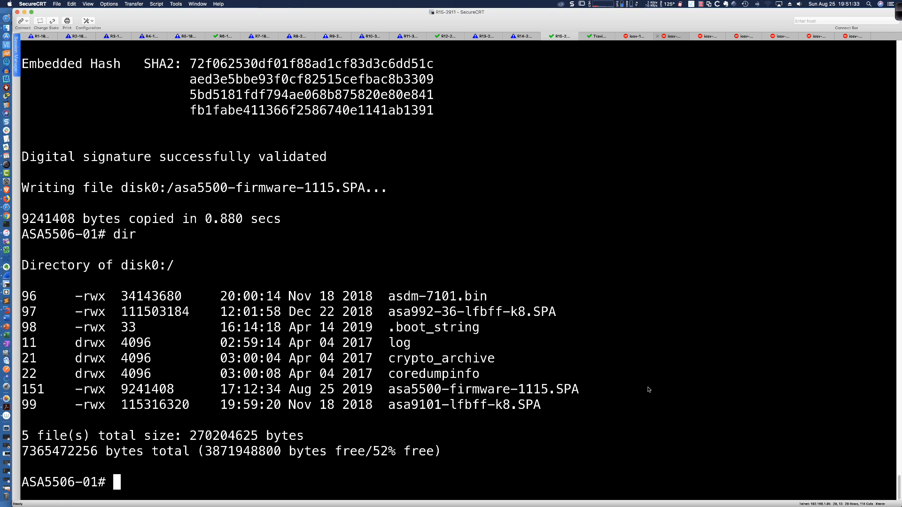
text(upgrade rommon)
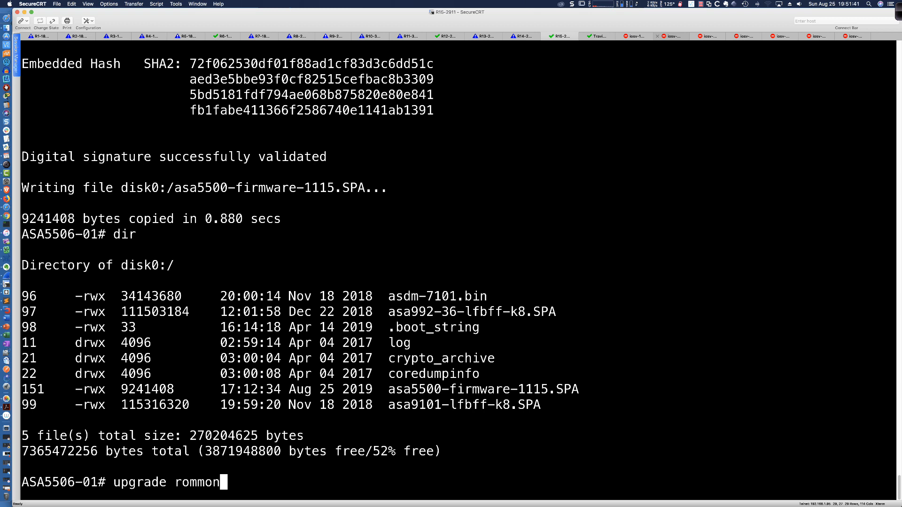
- Complete 'upgrade rommon disk0:asa5500-firmware-1115.SPA' at the prompt without running it
text(disk)
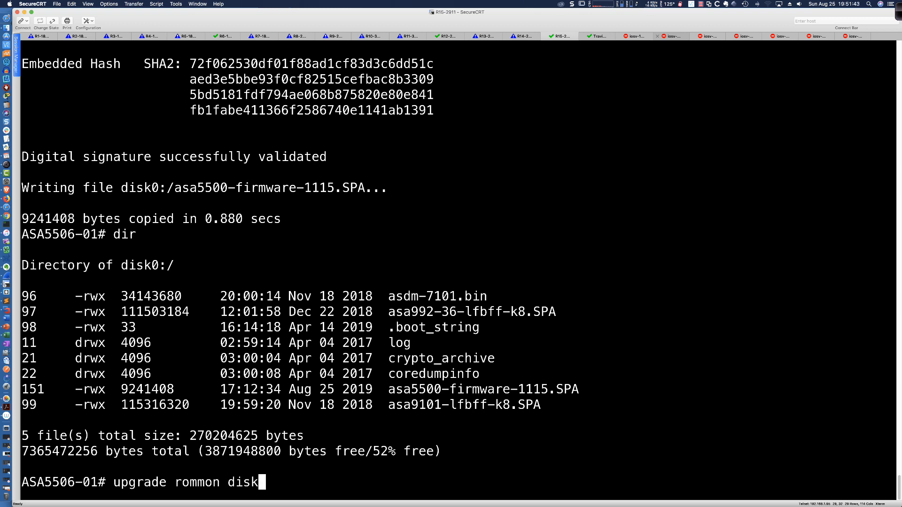
text(0:asa5500-firmware-1115.SPA)
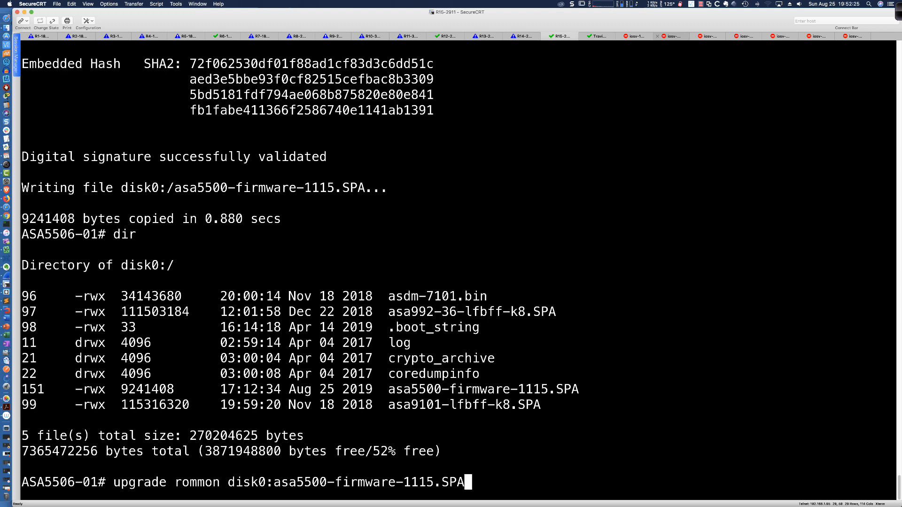
- Run the ROMMON upgrade from the disk0 image and let the ASA reload
key(Return)
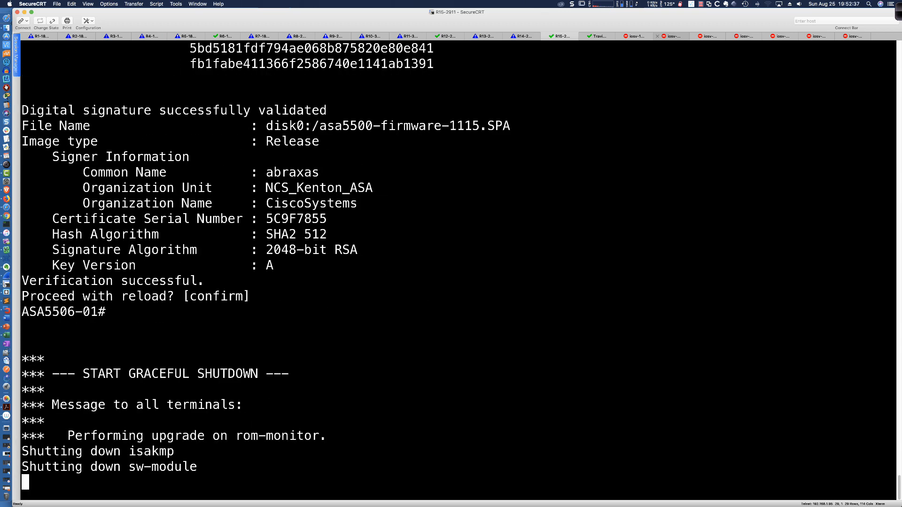
mouse_move(641, 313)
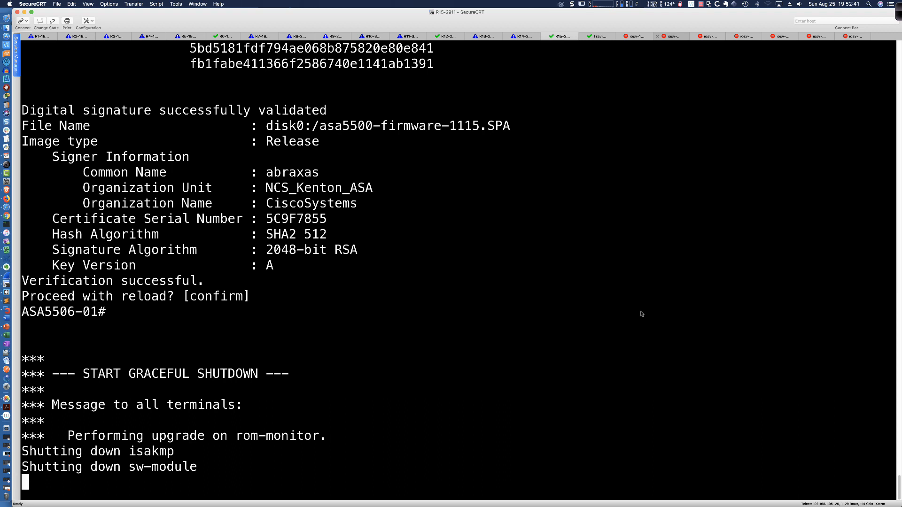
mouse_move(685, 47)
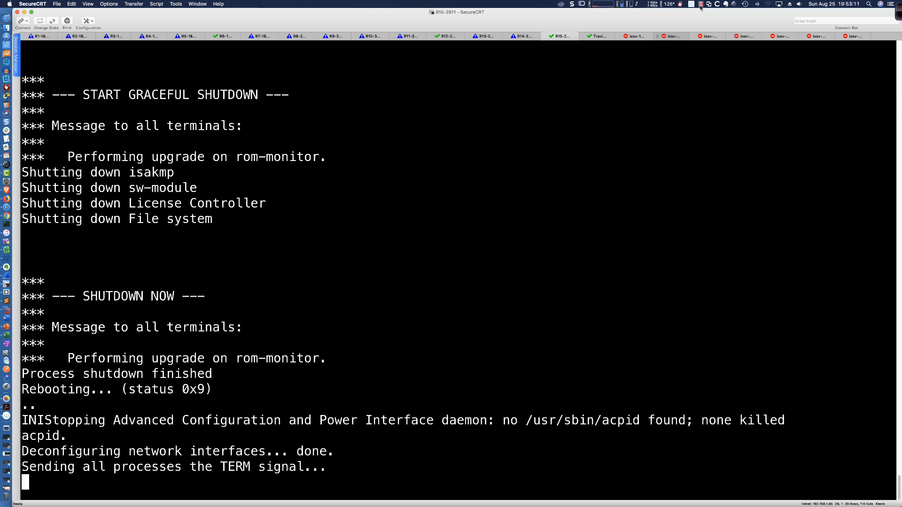
click(707, 4)
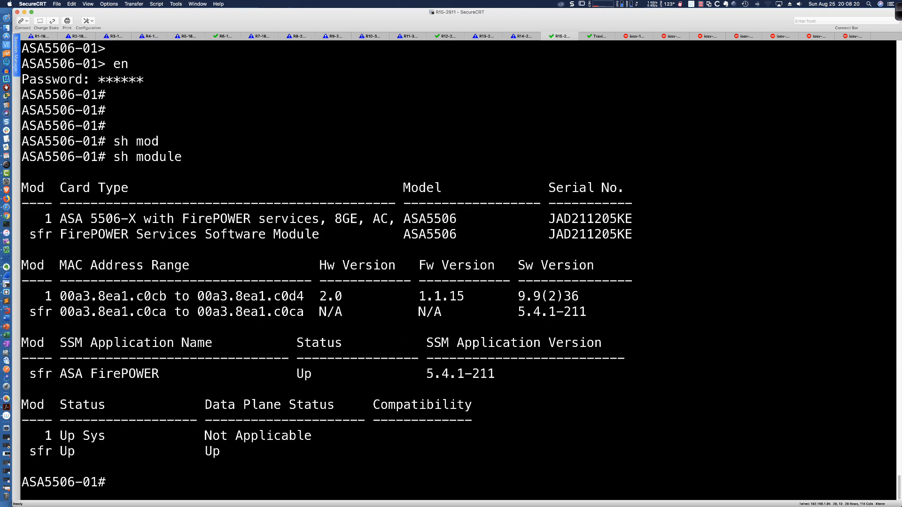
- Highlight the new Fw Version 1.1.15 in the post-reboot show module output
double_click(441, 295)
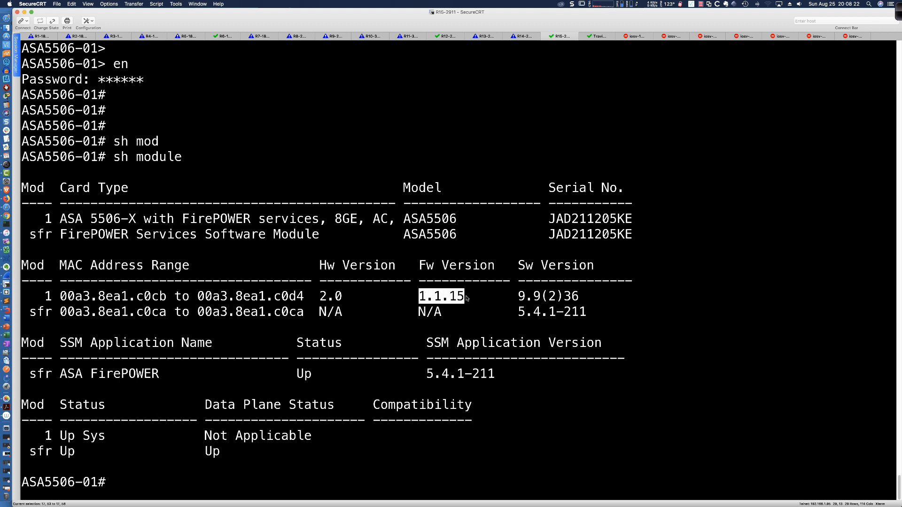
mouse_move(481, 387)
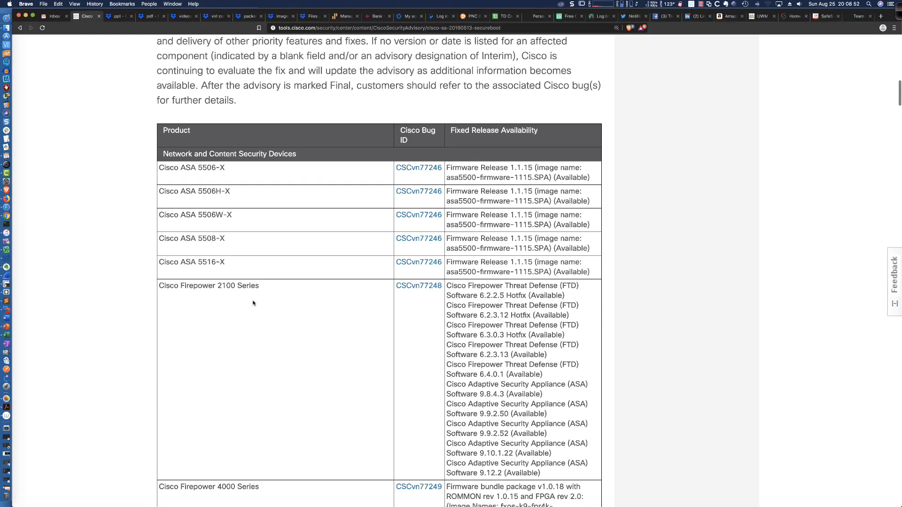
- Scroll the Secure Boot Hardware Tampering advisory back up to its title and summary
scroll(up, 3)
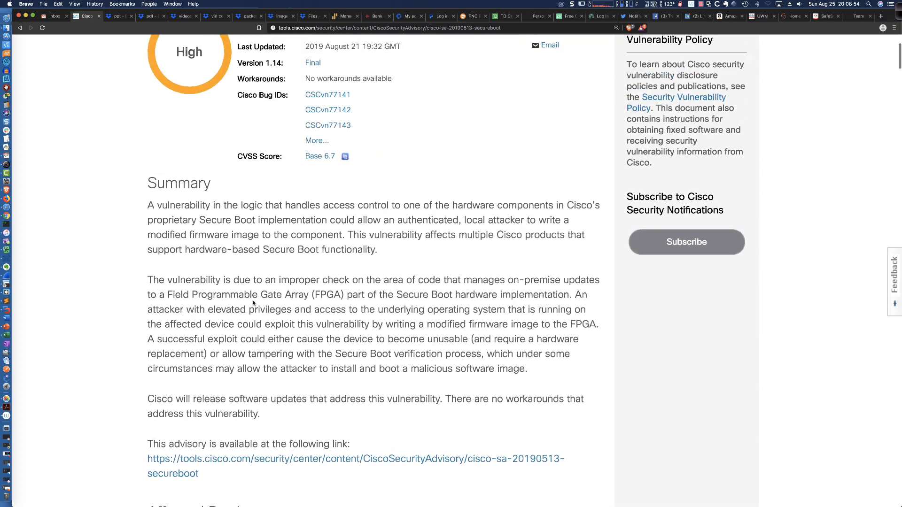
scroll(up, 3)
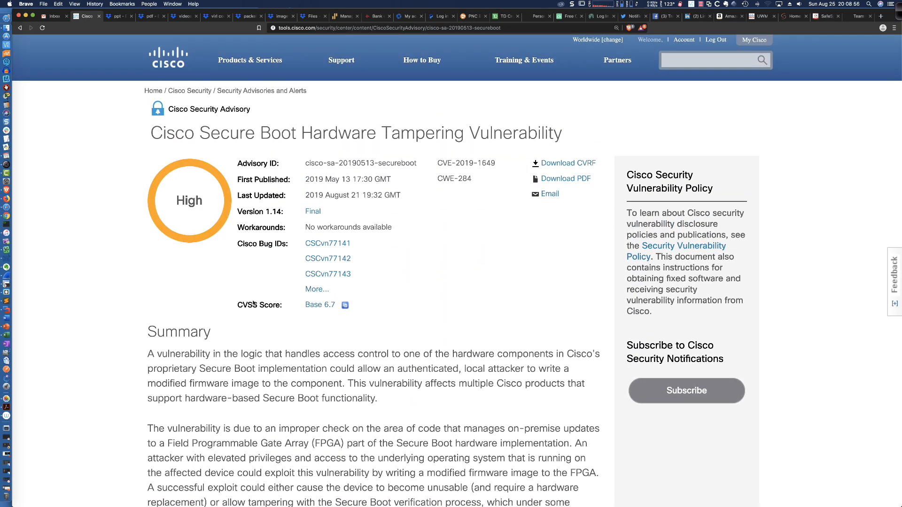